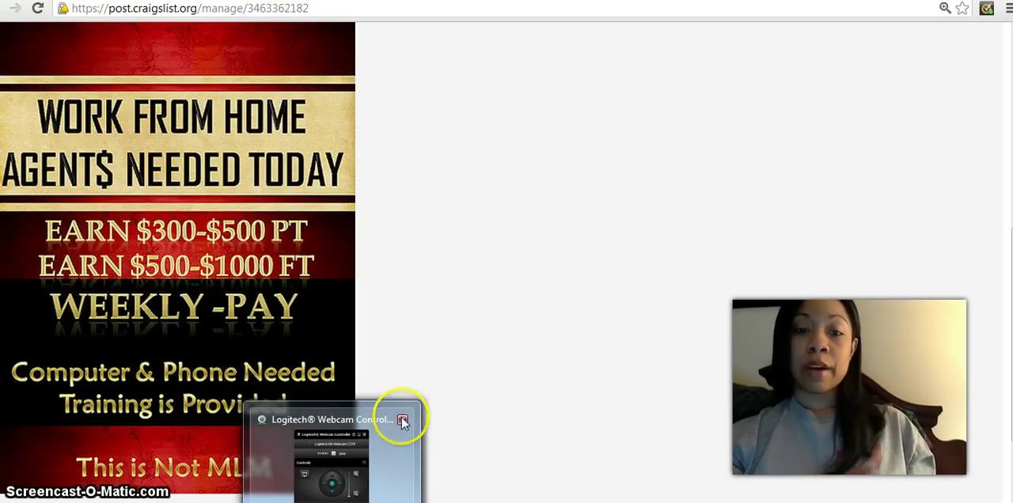
Review the existing work-from-home Craigslist ad with its flyer, then go to the Flickr home page
{"action": "left_click", "coordinate": [402, 420]}
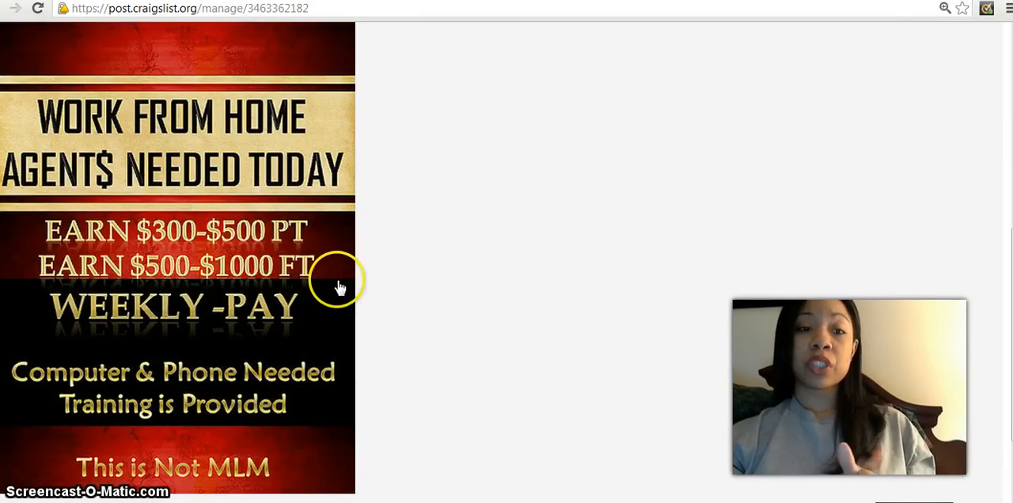
{"action": "mouse_move", "coordinate": [203, 167]}
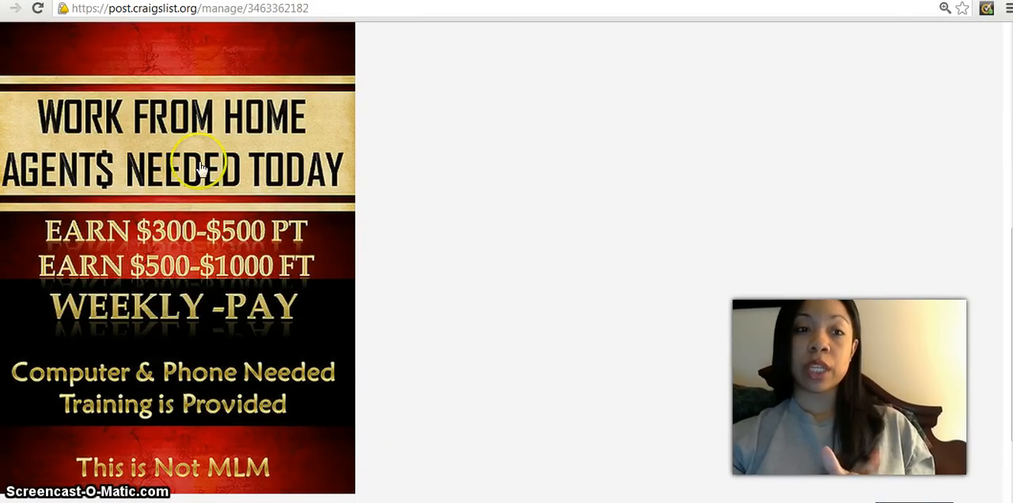
{"action": "mouse_move", "coordinate": [257, 261]}
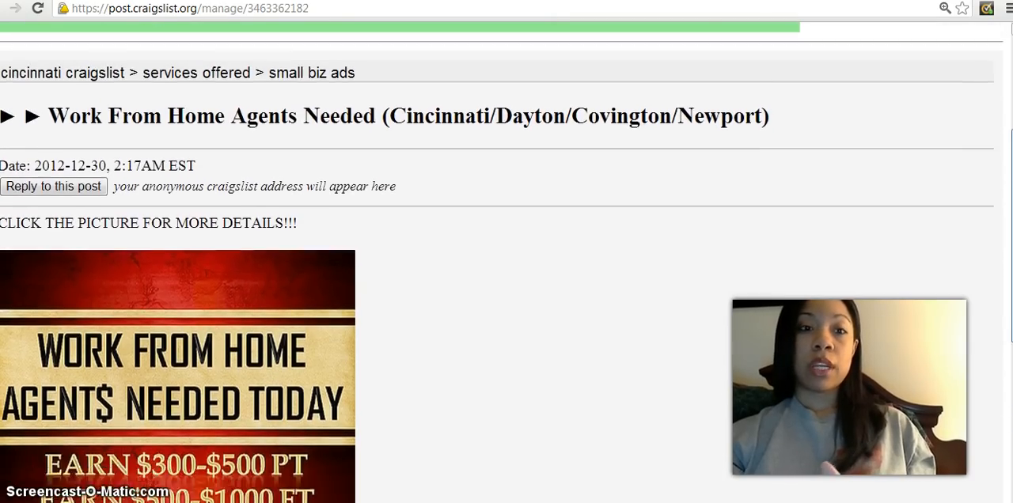
{"action": "scroll", "scroll_direction": "down", "scroll_amount": 3}
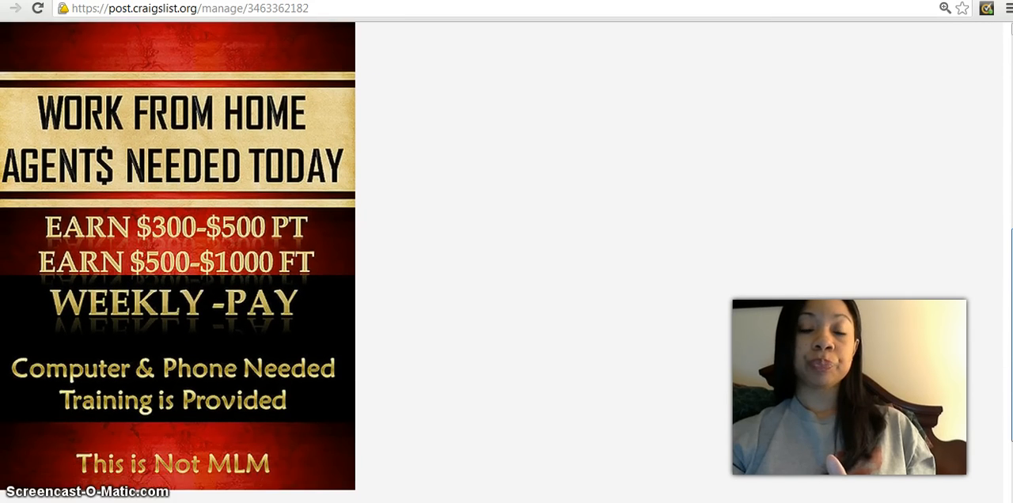
{"action": "scroll", "scroll_direction": "down", "scroll_amount": 3}
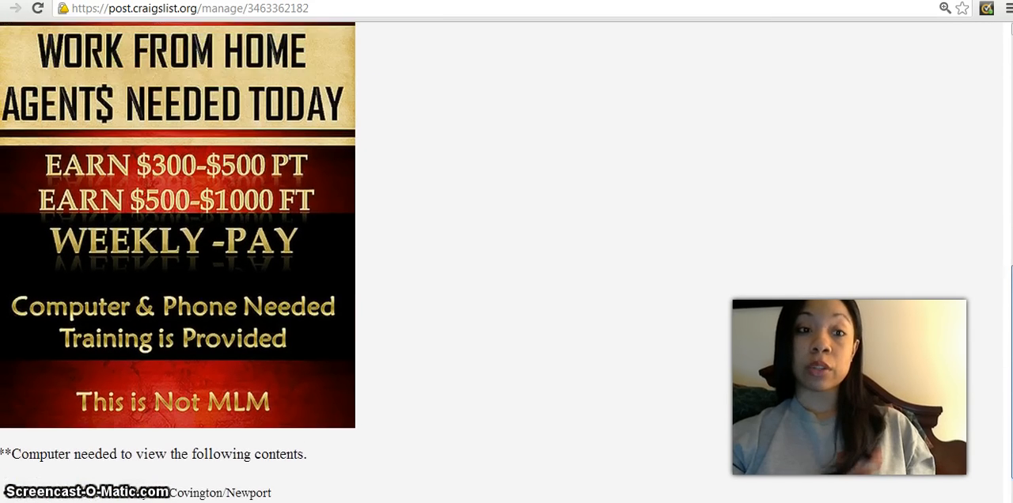
{"action": "scroll", "scroll_direction": "up", "scroll_amount": 3}
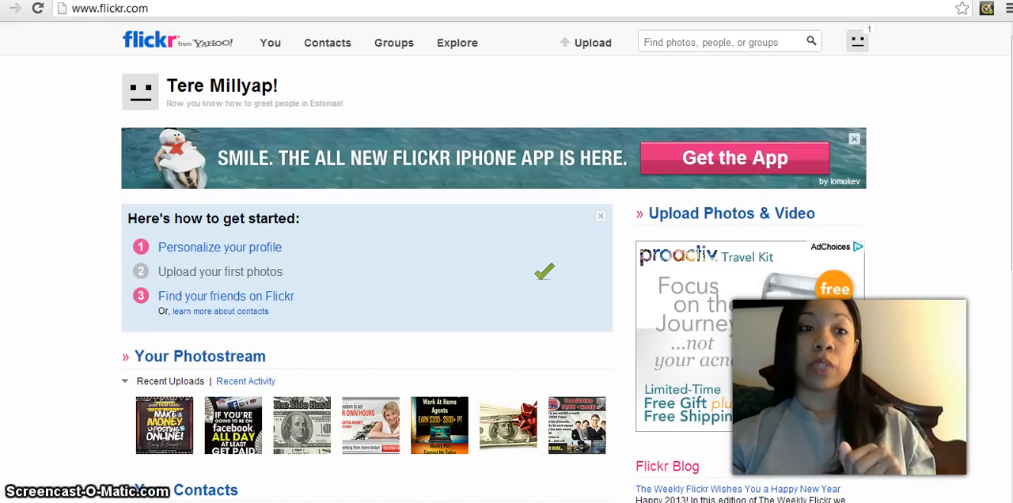
Search Flickr photos for 'join mca'
{"action": "left_click", "coordinate": [118, 10]}
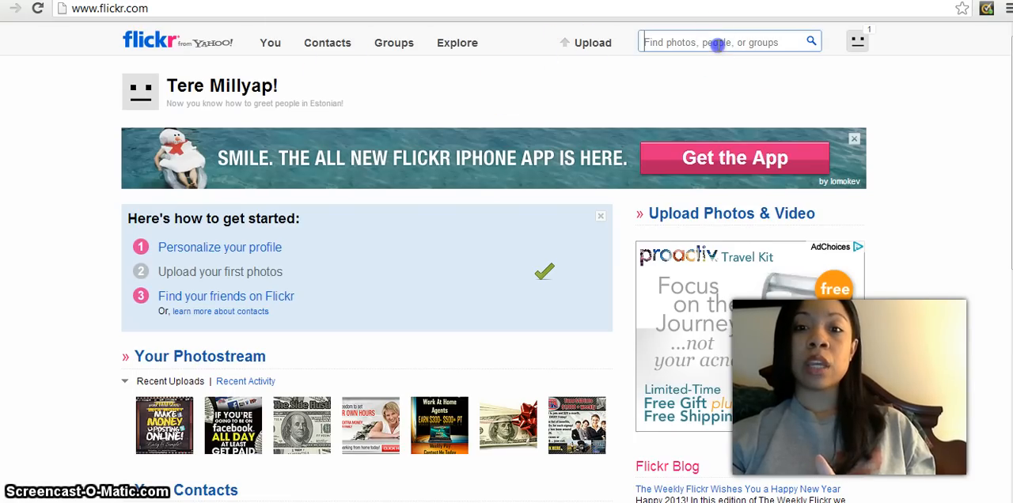
{"action": "type", "text": "join mca"}
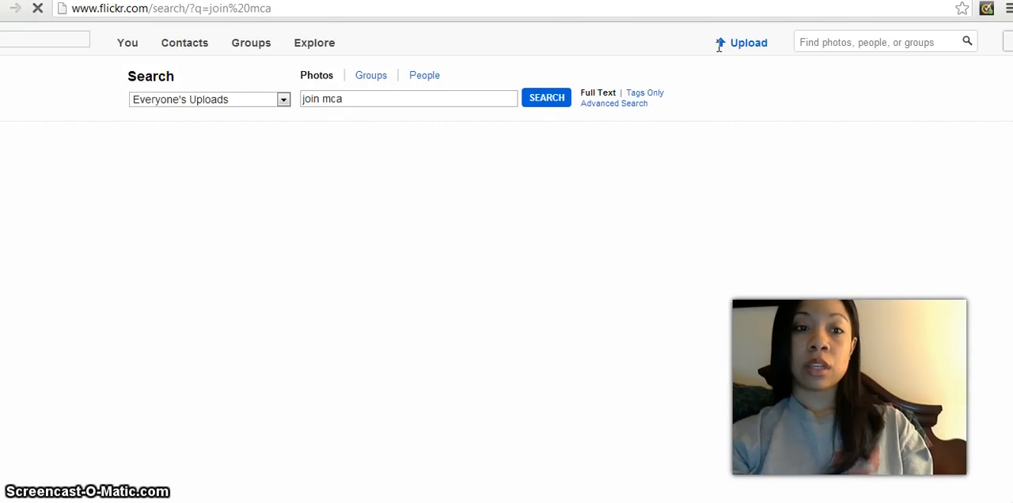
{"action": "left_click", "coordinate": [546, 98]}
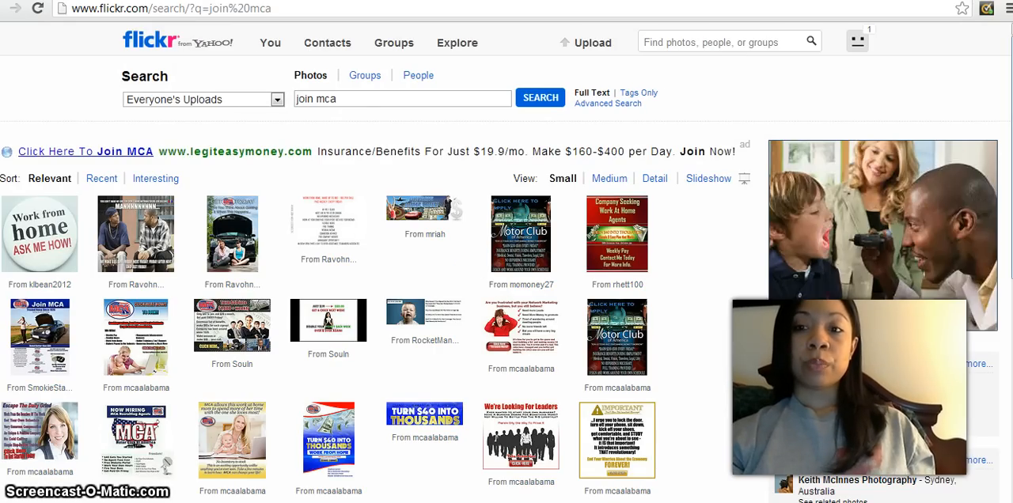
Browse the results to the 'Company Seeking Work At Home Agents' flyer photo page
{"action": "scroll", "scroll_direction": "down", "scroll_amount": 3}
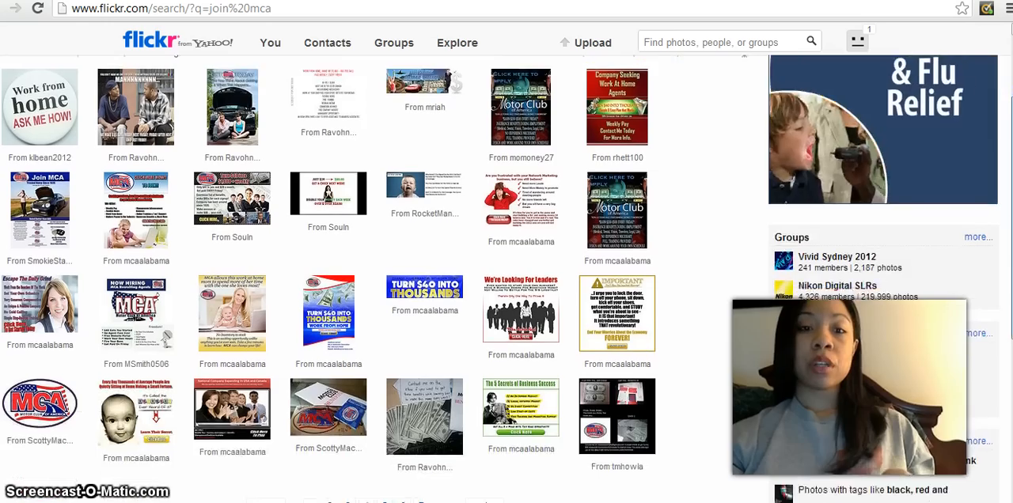
{"action": "scroll", "scroll_direction": "down", "scroll_amount": 3}
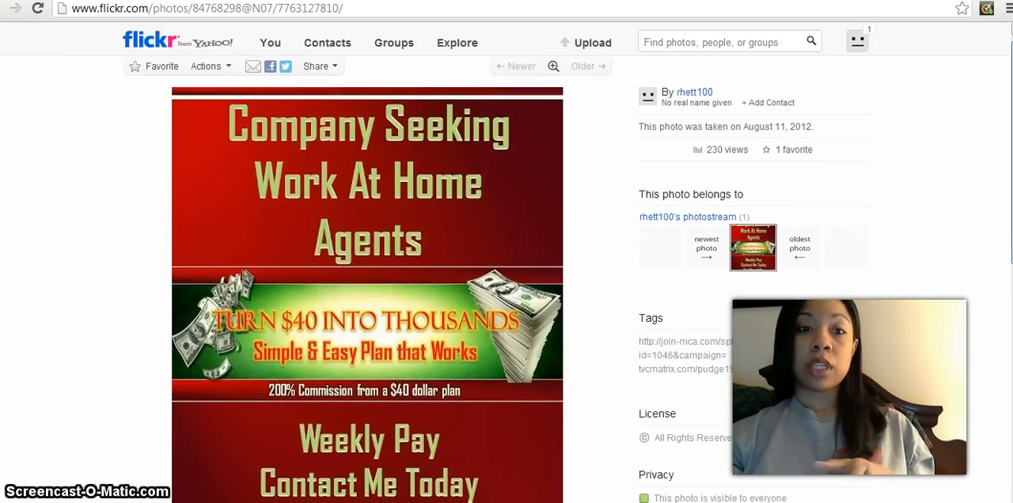
{"action": "scroll", "scroll_direction": "down", "scroll_amount": 3}
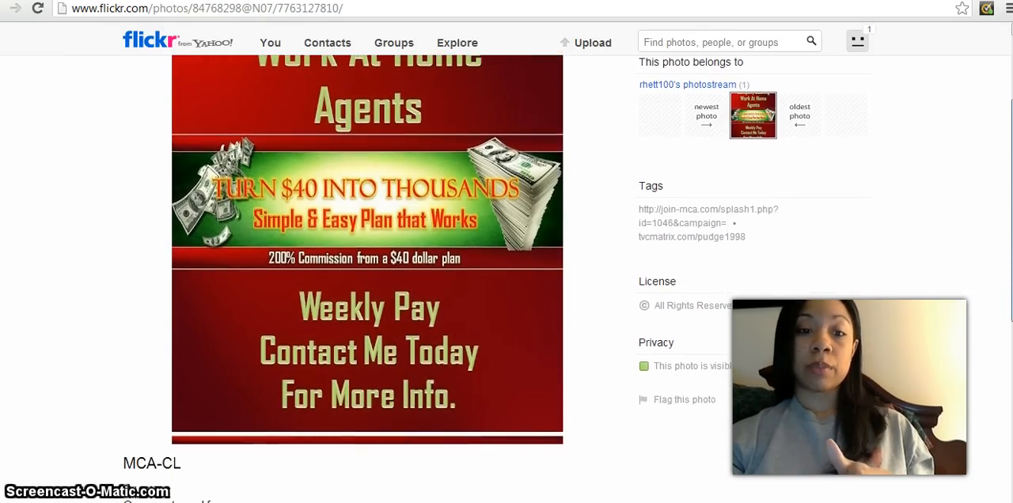
{"action": "scroll", "scroll_direction": "up", "scroll_amount": 3}
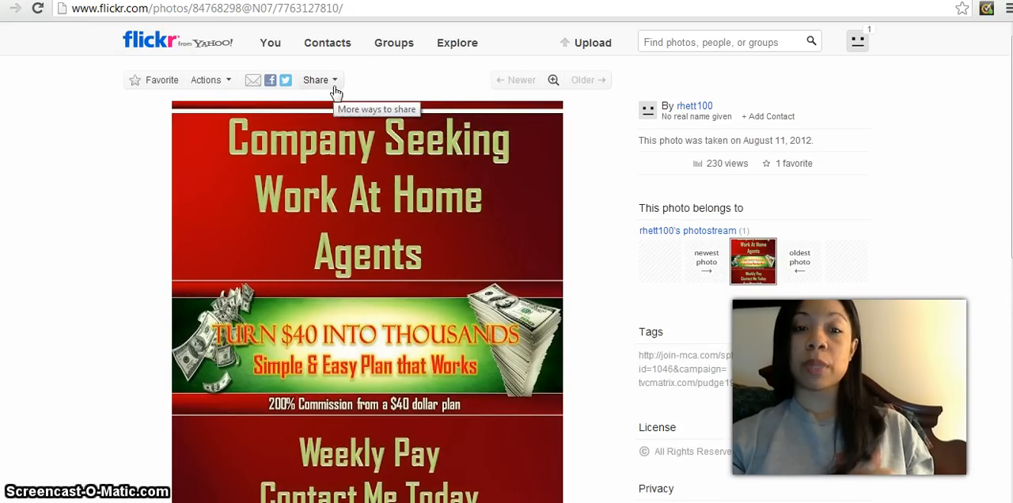
Copy the flyer photo's medium 640 HTML embed code from the Share options
{"action": "left_click", "coordinate": [317, 79]}
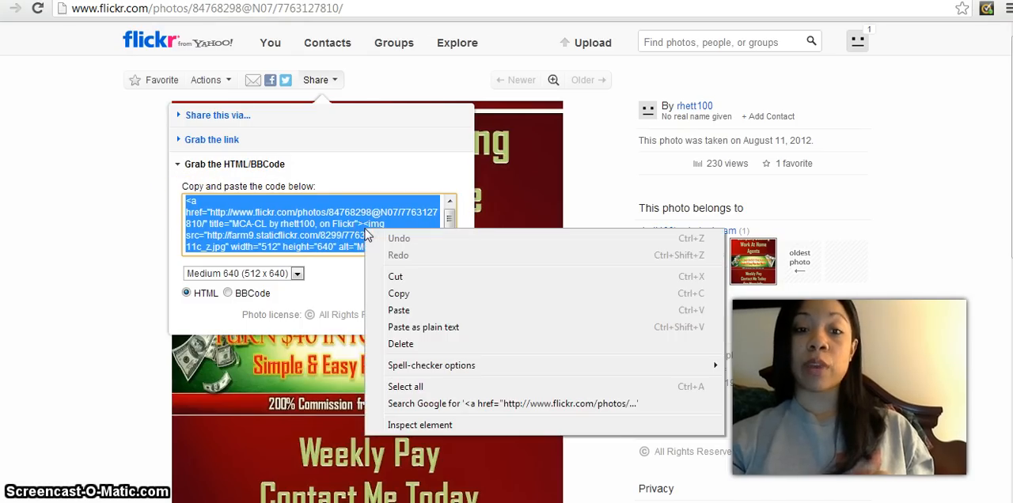
{"action": "mouse_move", "coordinate": [418, 315]}
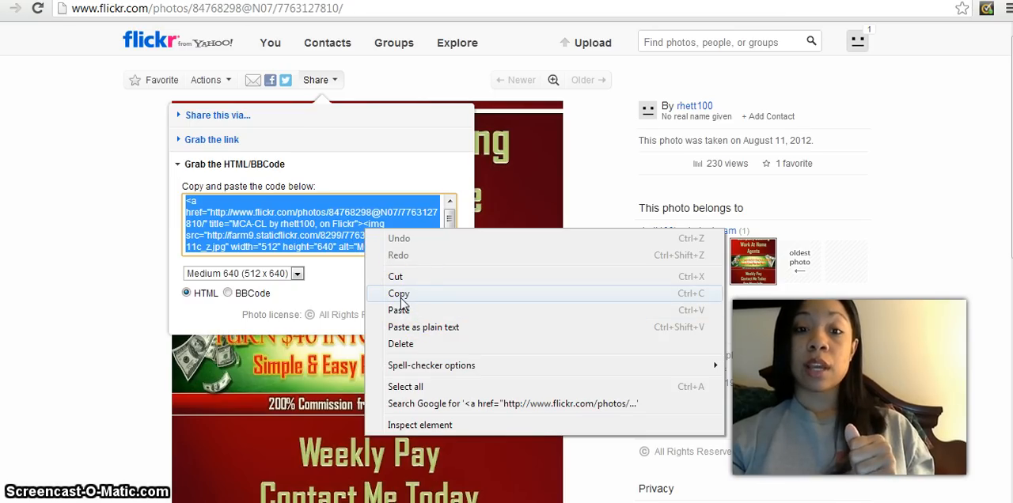
{"action": "left_click", "coordinate": [399, 294]}
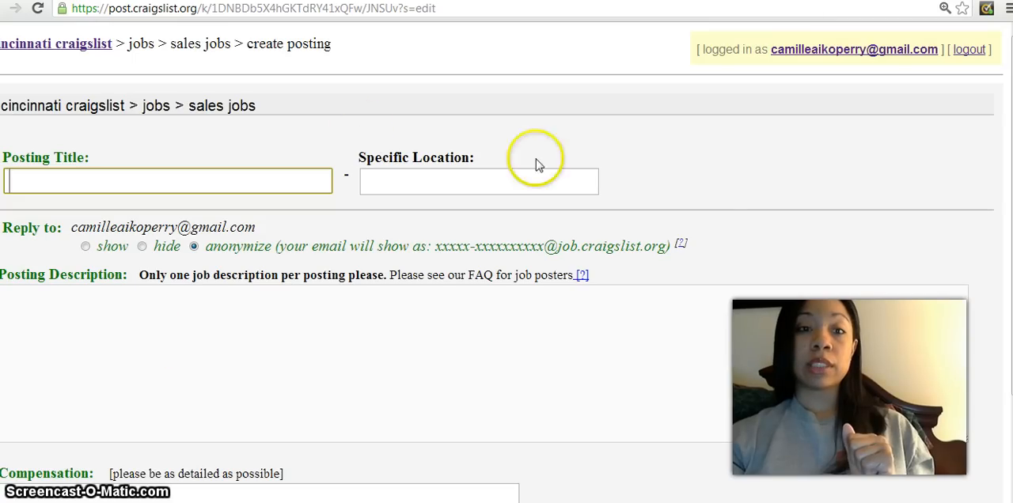
Enter the posting title 'Looking for Work From Home Agents'
{"action": "scroll", "scroll_direction": "down", "scroll_amount": 3}
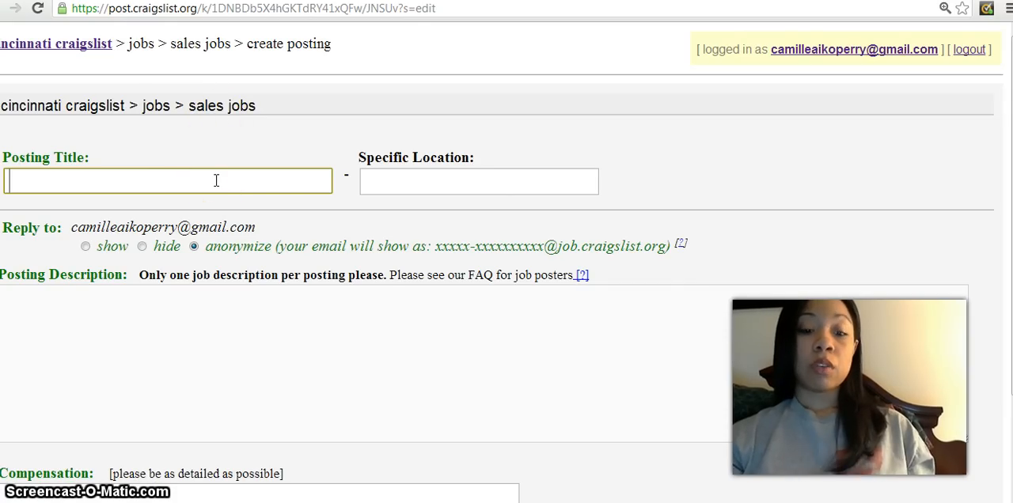
{"action": "type", "text": "Looking ro"}
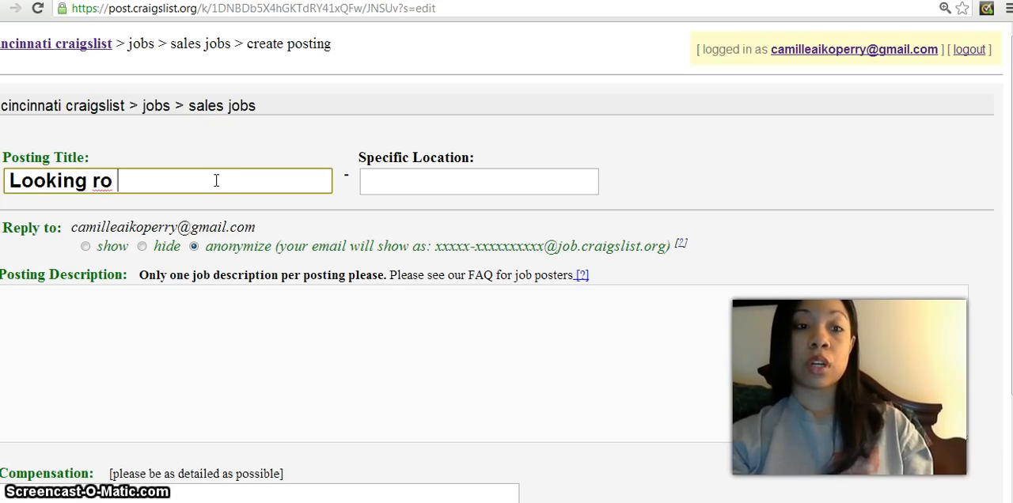
{"action": "type", "text": "for"}
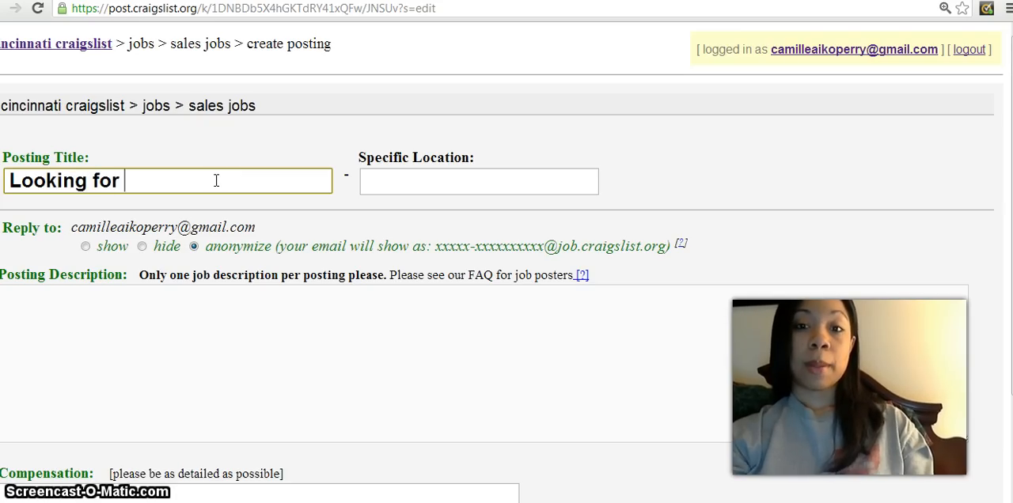
{"action": "type", "text": "Work"}
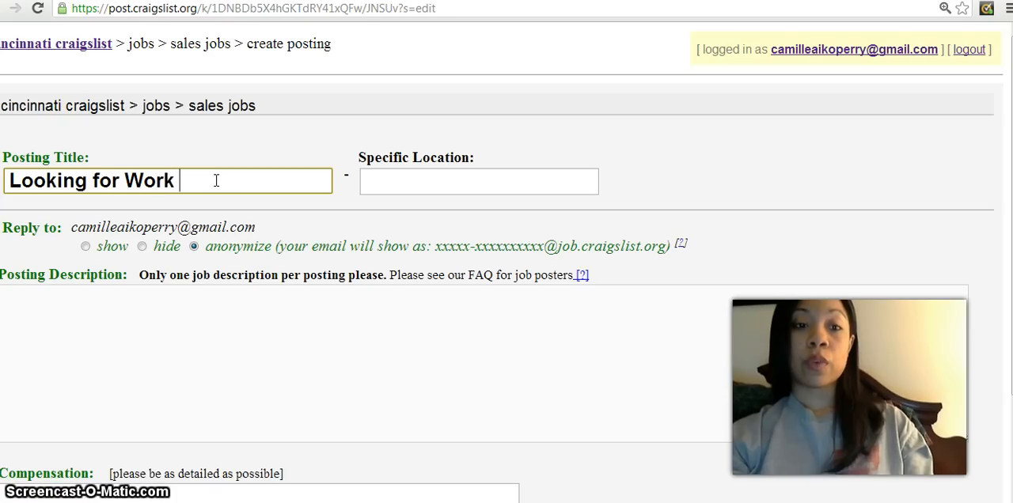
{"action": "type", "text": "From Home Age"}
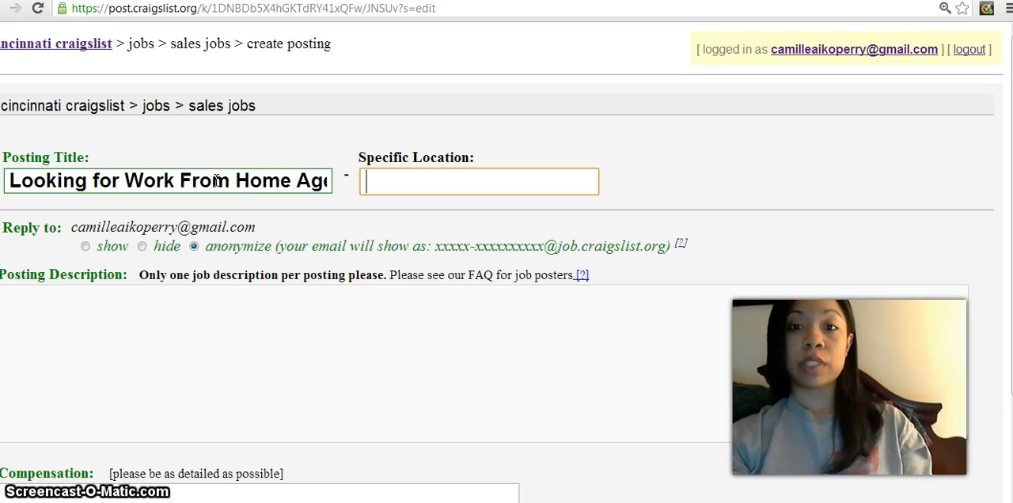
Set the specific location to Cincinnati/Dayton/Northern Kentucky
{"action": "type", "text": "Cincinna"}
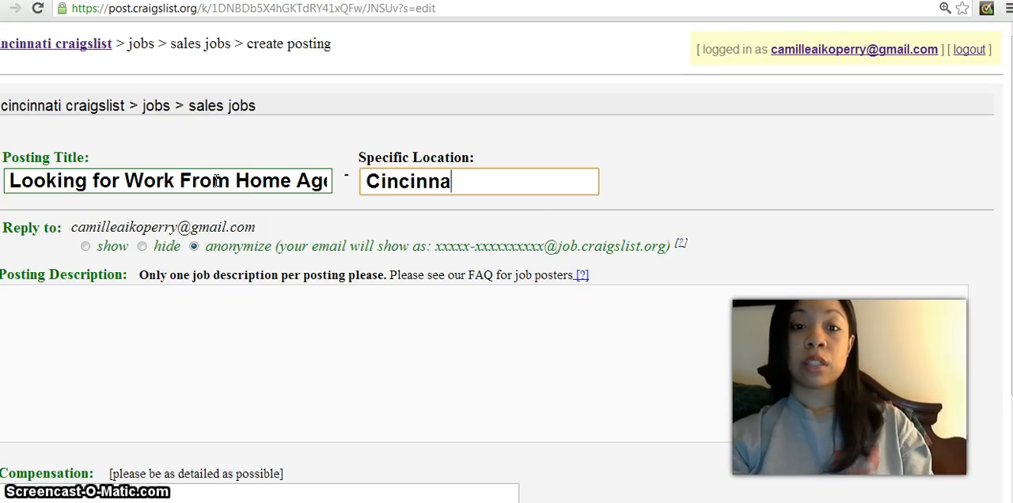
{"action": "type", "text": "ti/"}
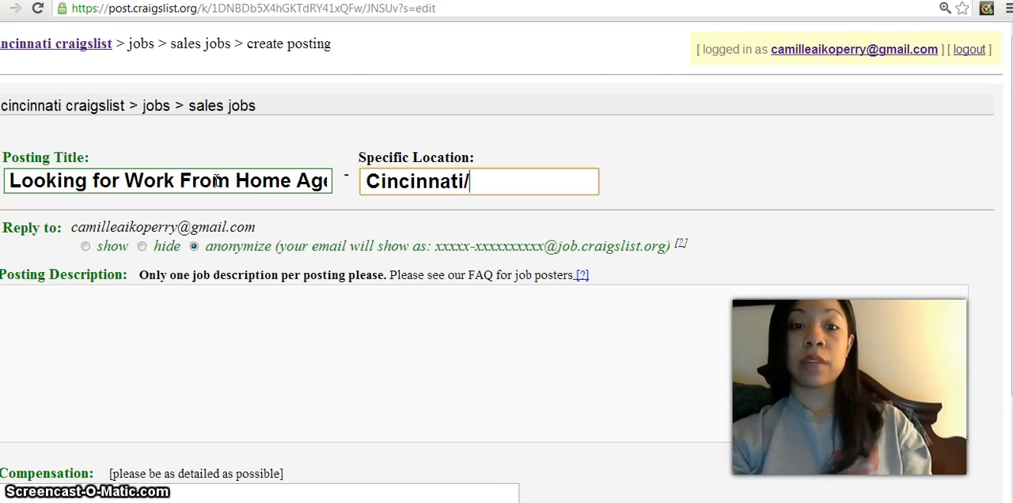
{"action": "type", "text": "Dayton/"}
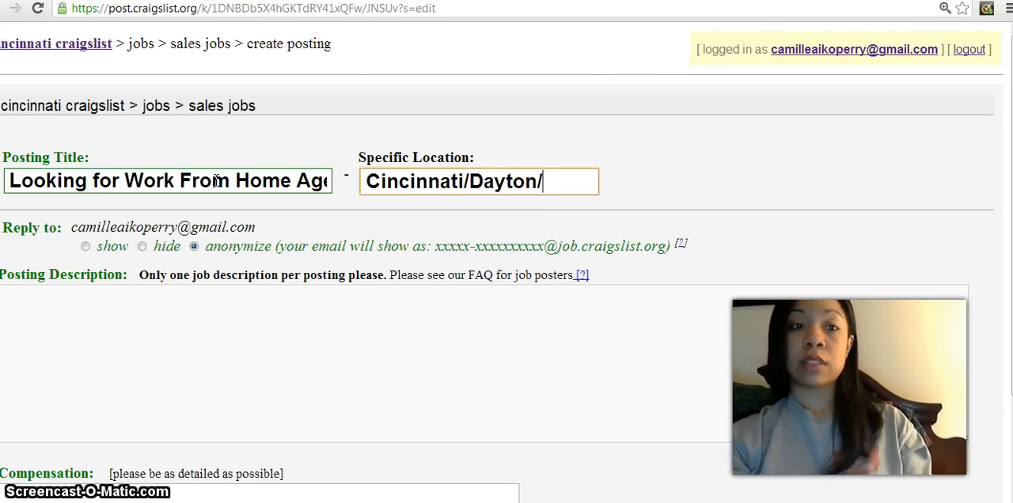
{"action": "type", "text": "Northern"}
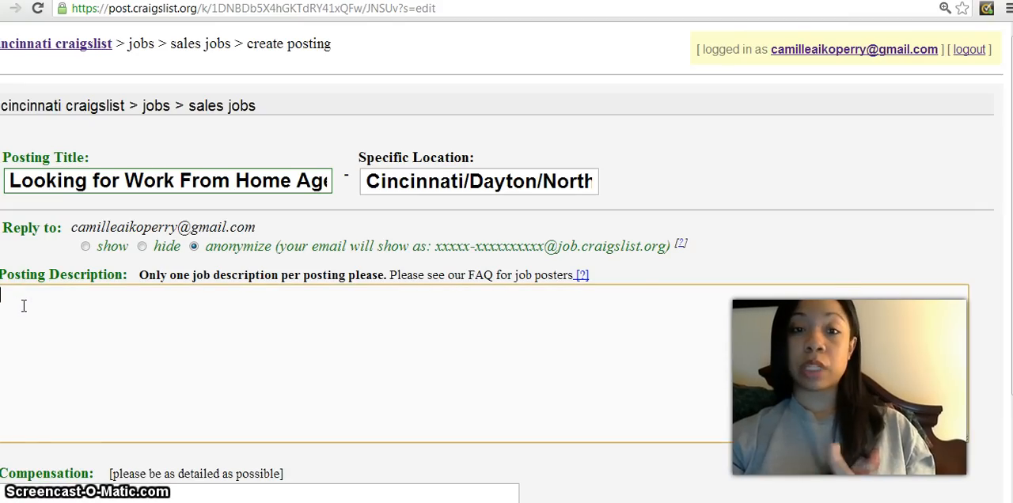
{"action": "right_click", "coordinate": [24, 304]}
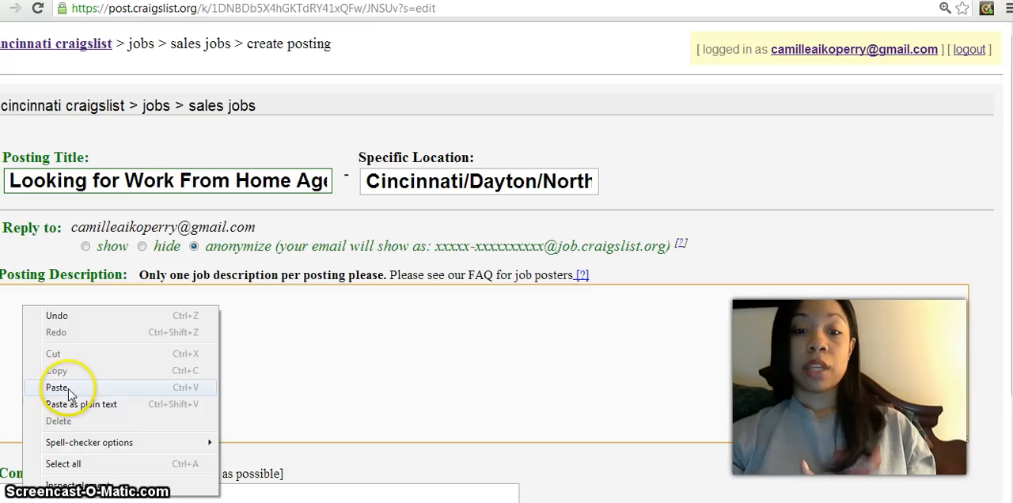
{"action": "left_click", "coordinate": [57, 386]}
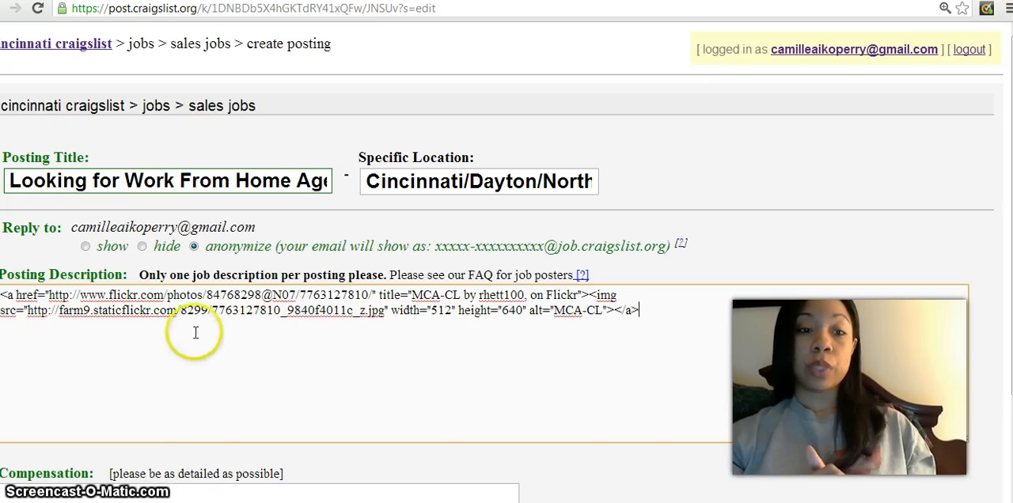
{"action": "mouse_move", "coordinate": [44, 291]}
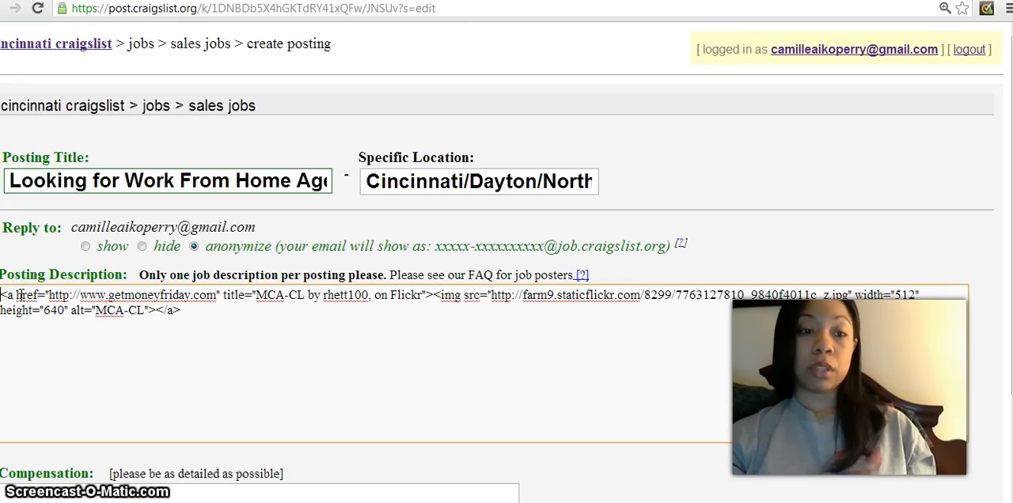
Add the line 'Click on pic for more details!' above the image code
{"action": "type", "text": "Click"}
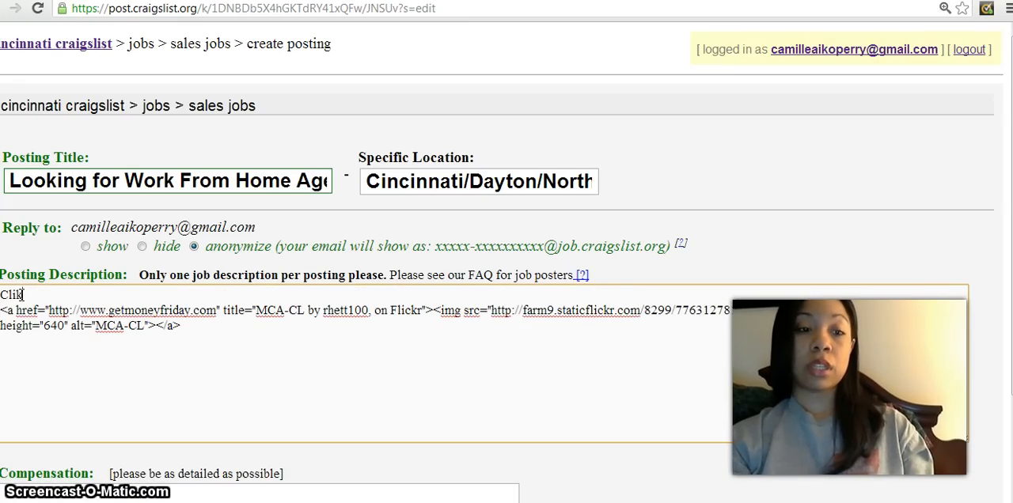
{"action": "type", "text": "on pic for more d"}
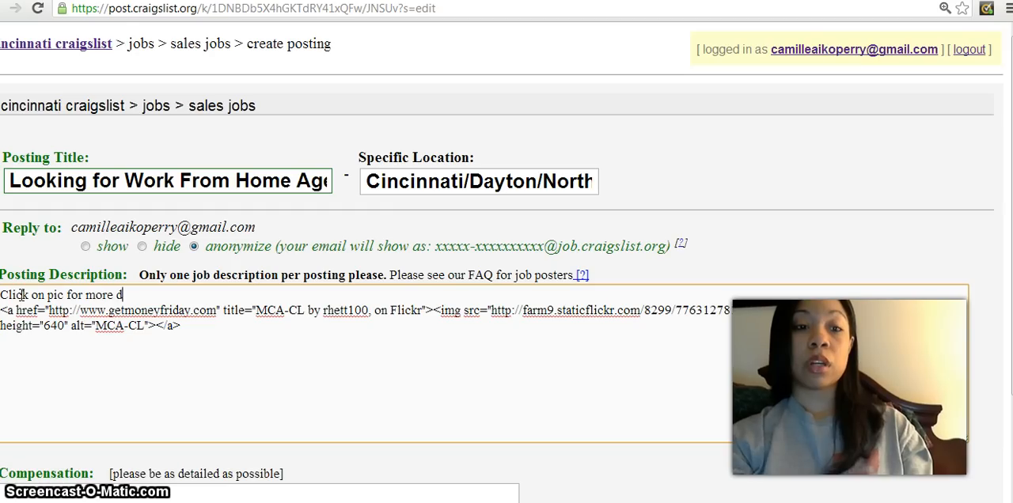
{"action": "type", "text": "etails."}
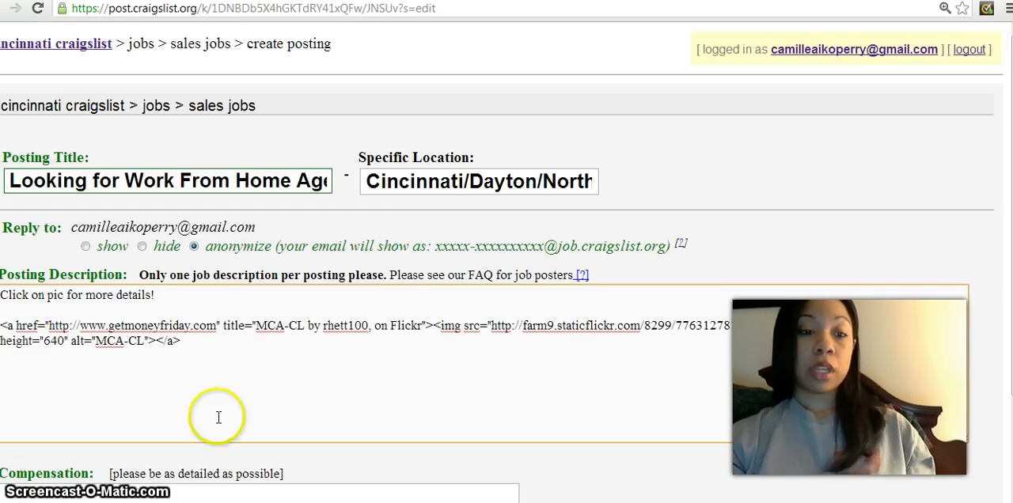
Enter compensation of $300-$500/Week PT
{"action": "scroll", "scroll_direction": "down", "scroll_amount": 3}
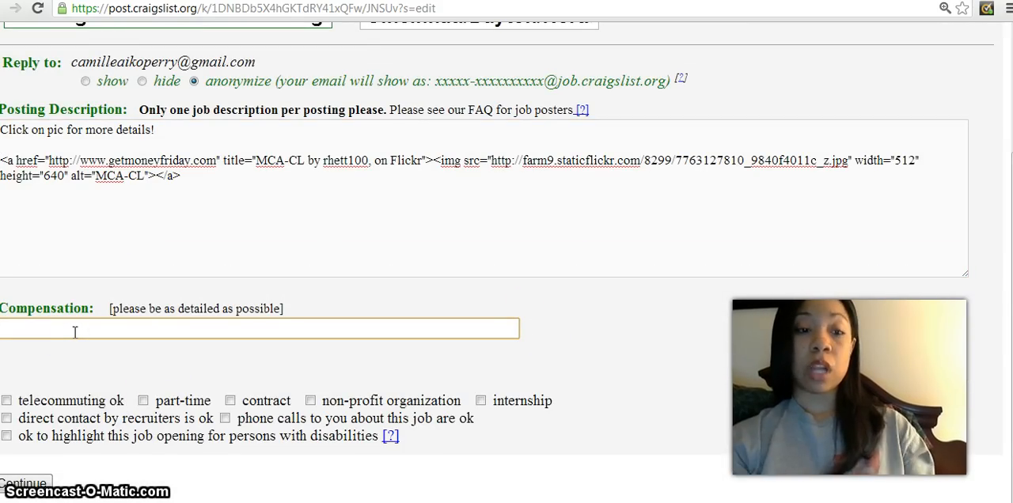
{"action": "type", "text": "$300-$500/W"}
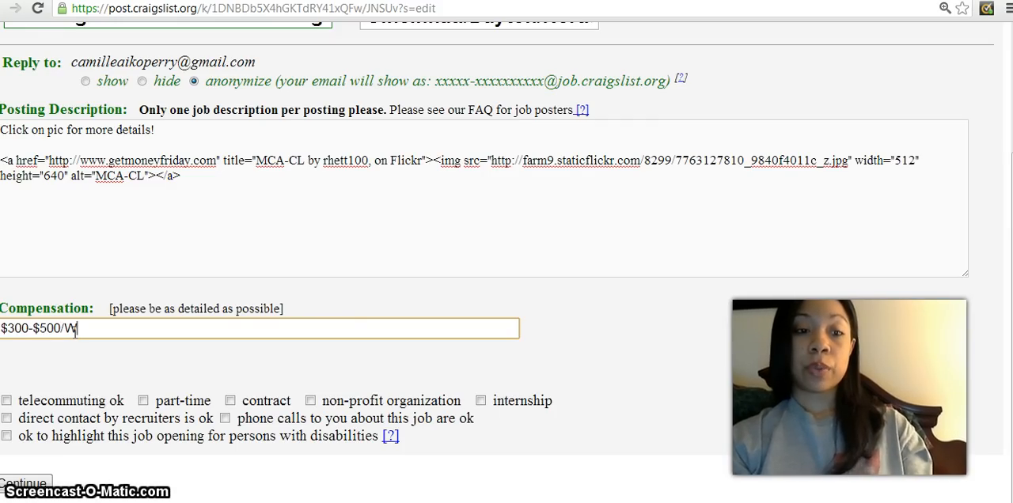
{"action": "type", "text": "eek PT"}
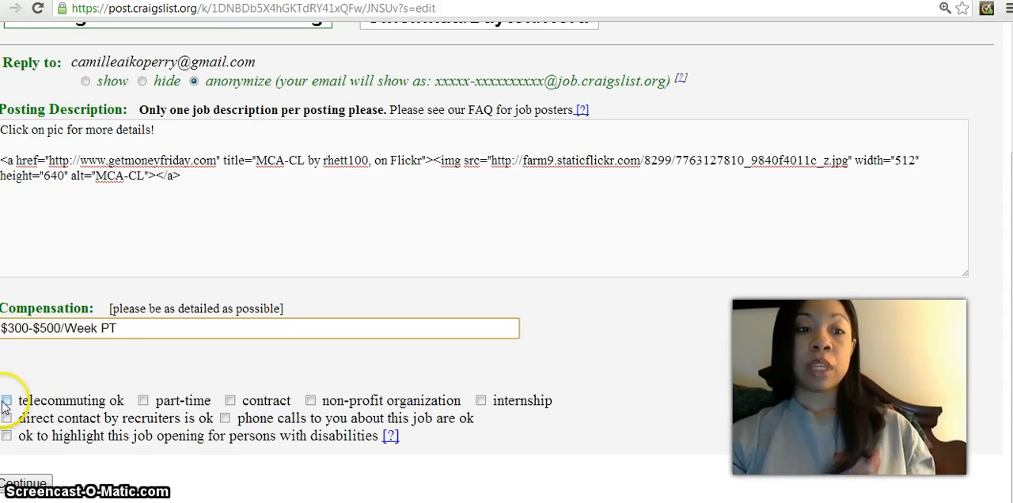
Tick telecommuting ok, part-time and recruiter contact, then continue to the ad preview
{"action": "left_click", "coordinate": [7, 400]}
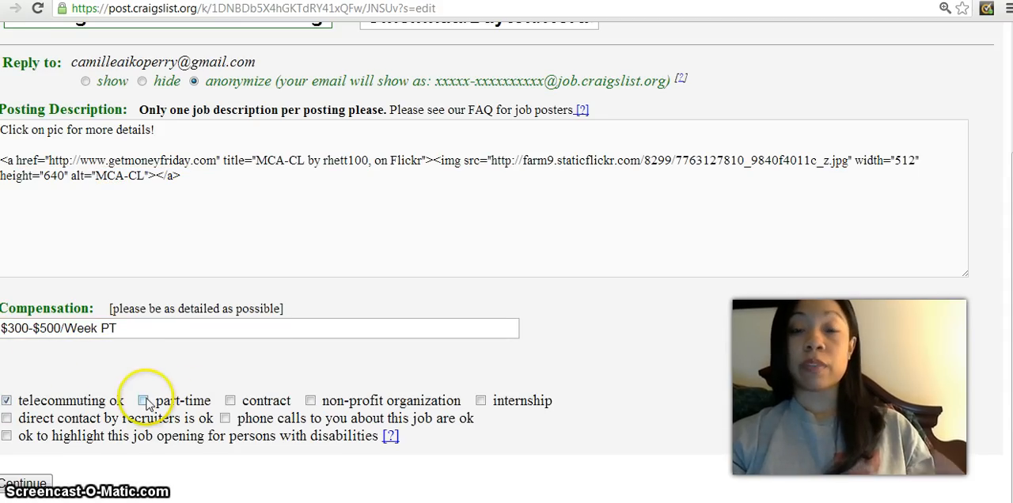
{"action": "left_click", "coordinate": [145, 400]}
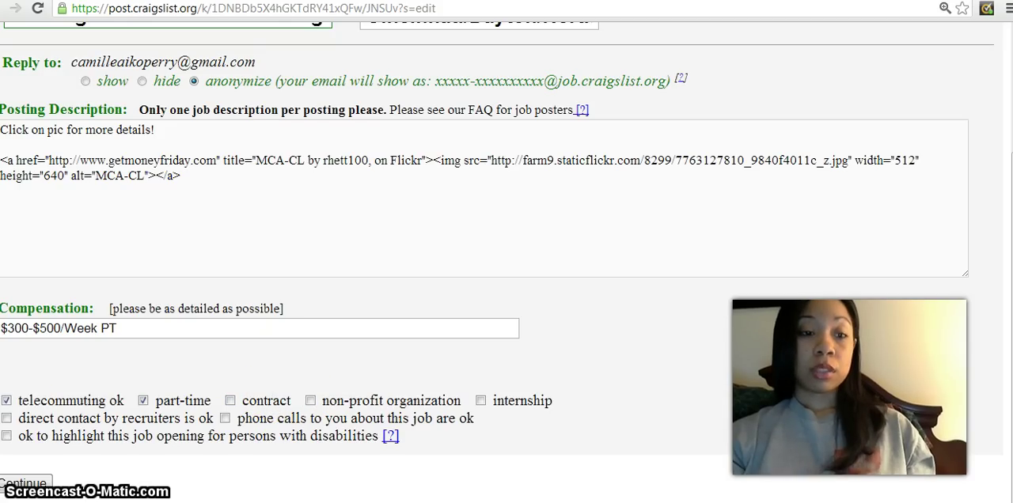
{"action": "left_click", "coordinate": [11, 433]}
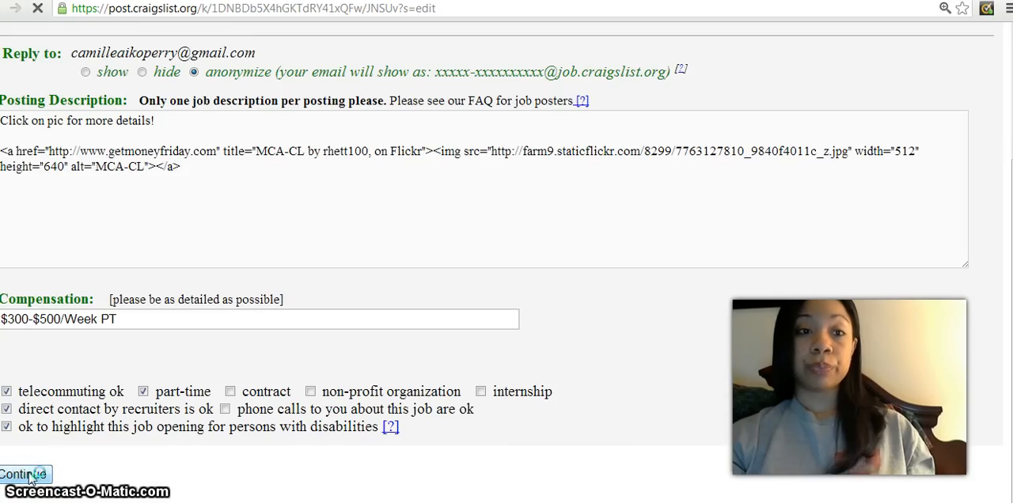
{"action": "left_click", "coordinate": [22, 475]}
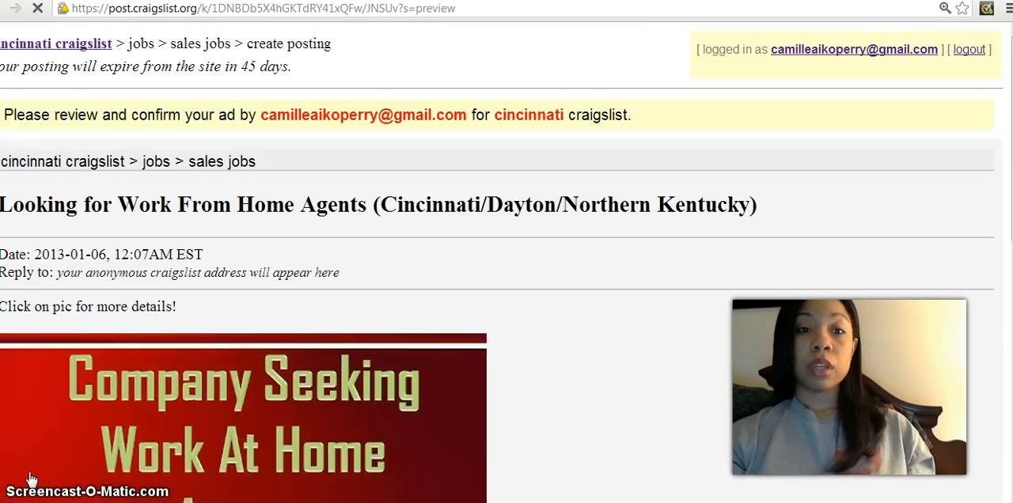
Review the ad preview and verify the flyer image links to getmoneyfriday.com
{"action": "scroll", "scroll_direction": "down", "scroll_amount": 3}
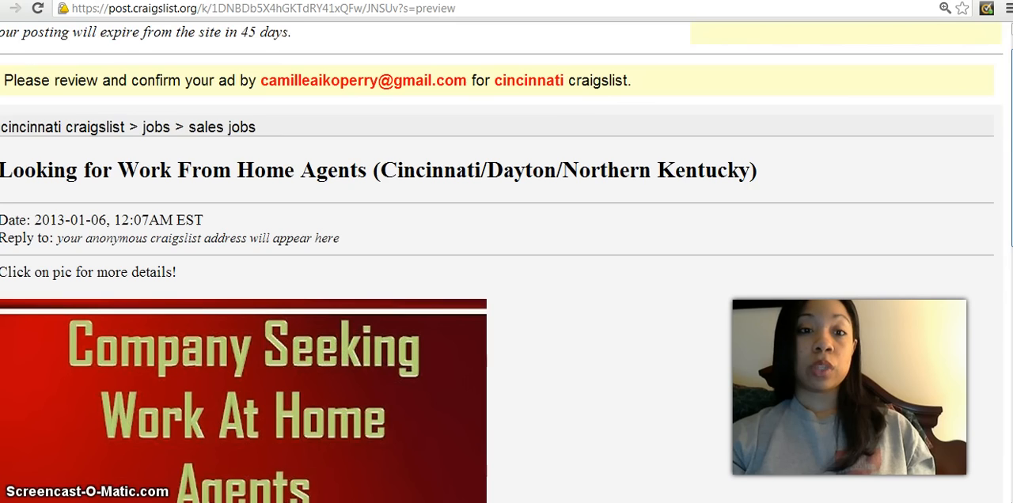
{"action": "scroll", "scroll_direction": "down", "scroll_amount": 3}
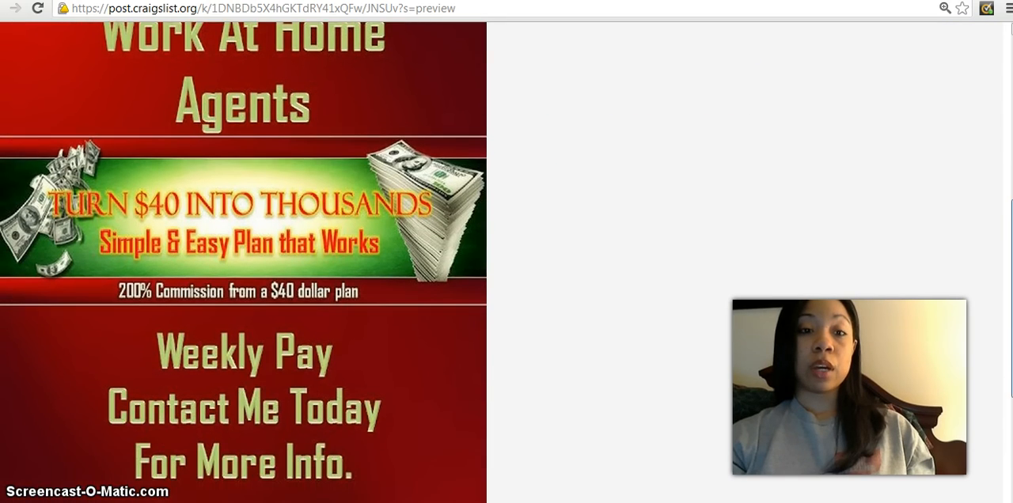
{"action": "scroll", "scroll_direction": "down", "scroll_amount": 3}
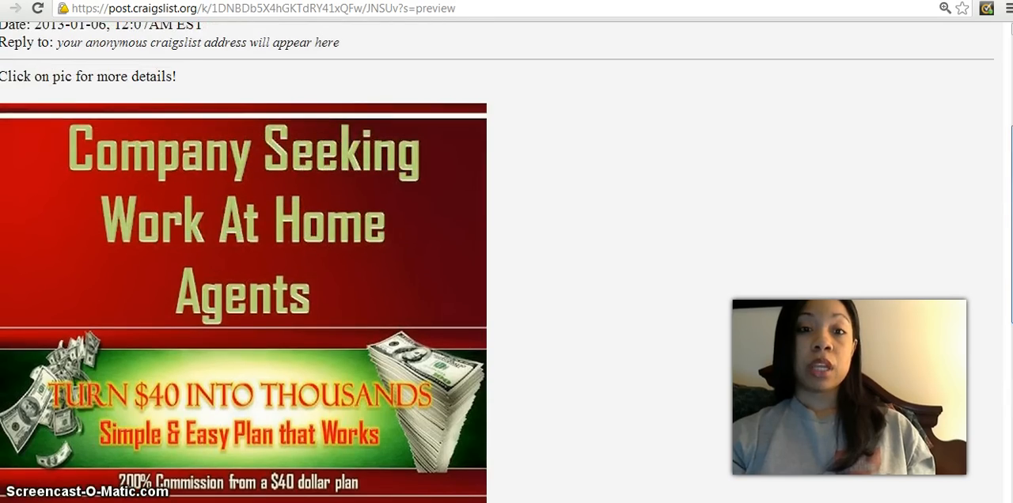
{"action": "scroll", "scroll_direction": "down", "scroll_amount": 3}
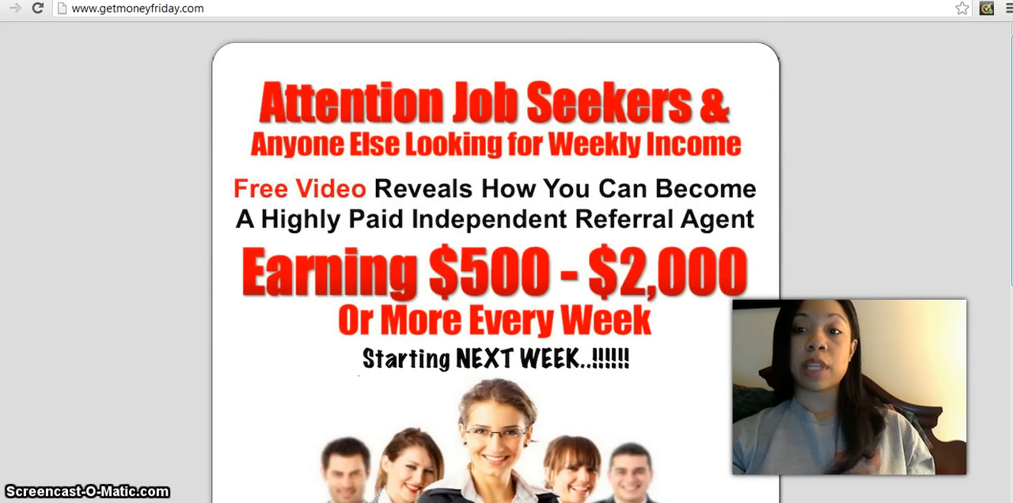
{"action": "scroll", "scroll_direction": "down", "scroll_amount": 3}
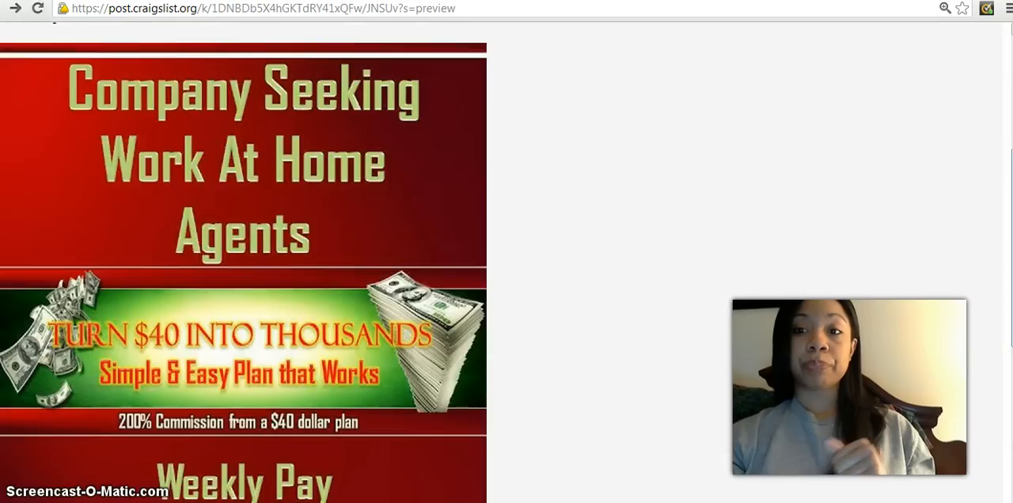
{"action": "scroll", "scroll_direction": "down", "scroll_amount": 3}
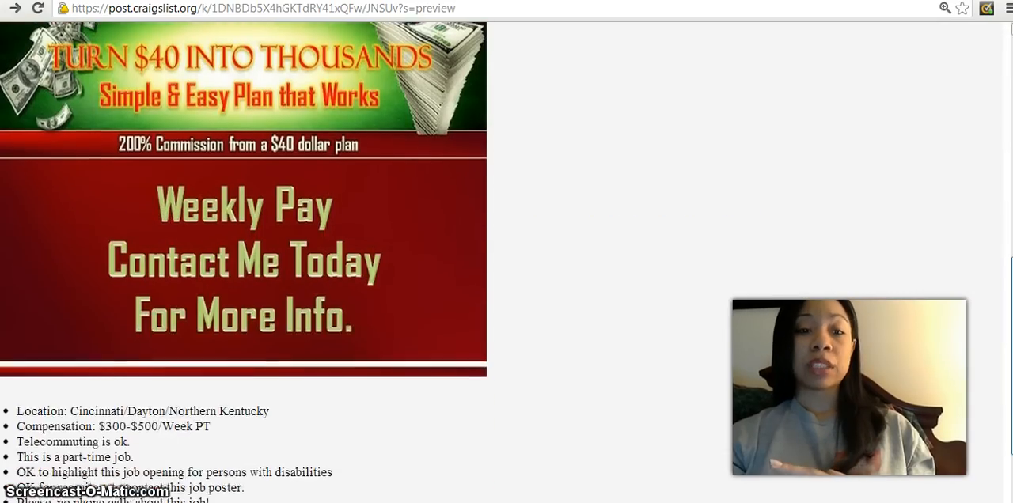
{"action": "scroll", "scroll_direction": "down", "scroll_amount": 3}
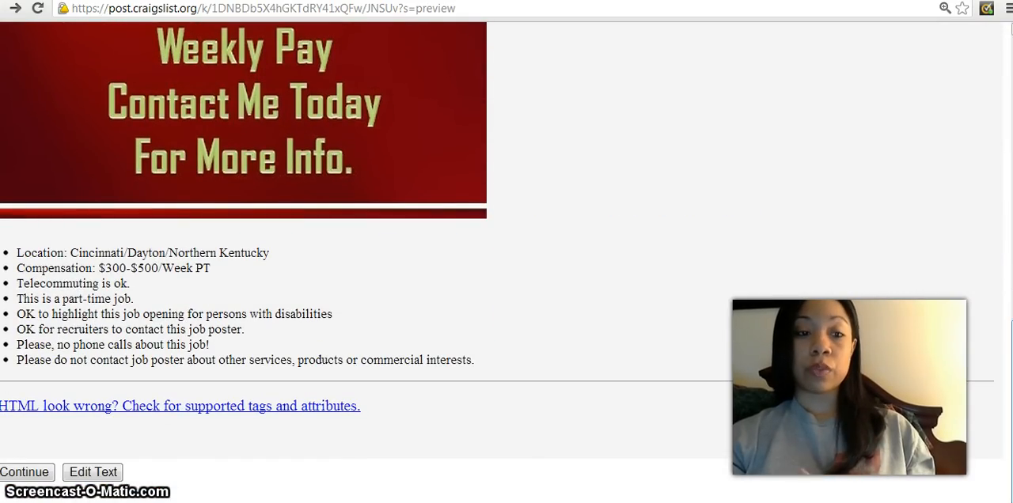
Publish the ad and reach the confirmation page with the posting's URL
{"action": "left_click", "coordinate": [25, 472]}
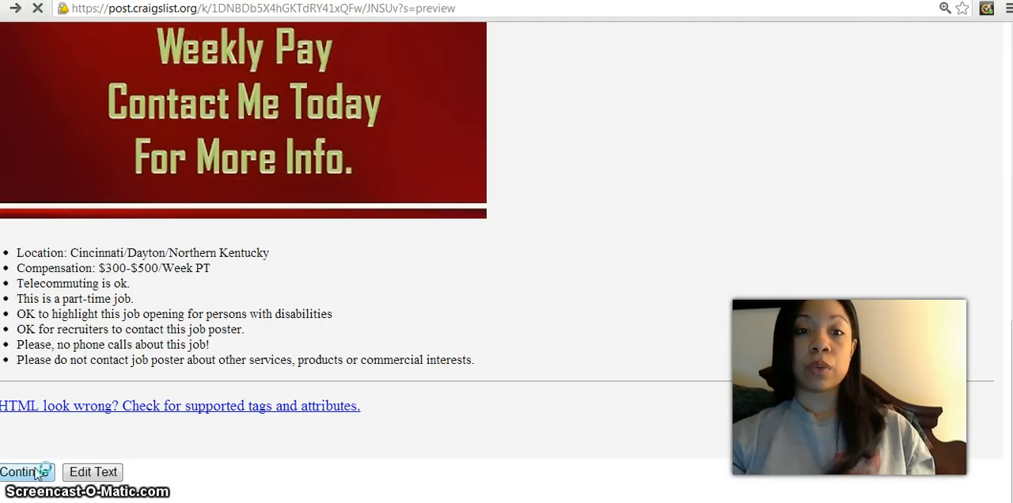
{"action": "left_click", "coordinate": [28, 471]}
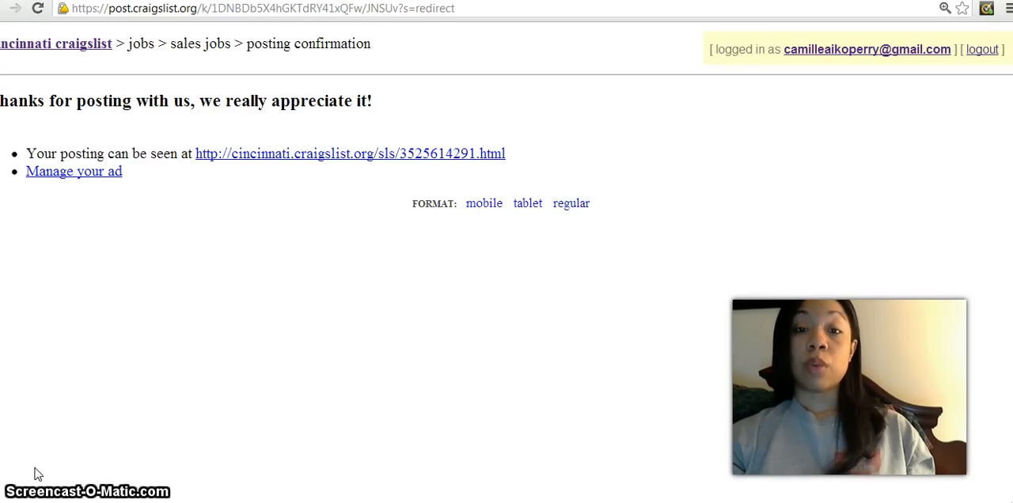